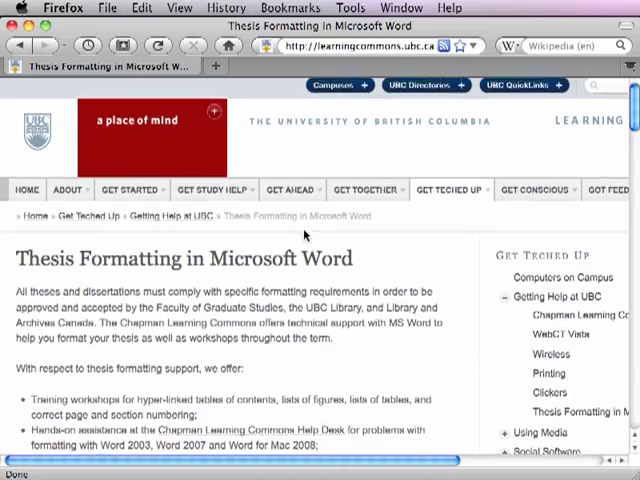
# Step: Download and open the Sample Thesis Template .doc from the Thesis Formatting page
pyautogui.scroll(-3)
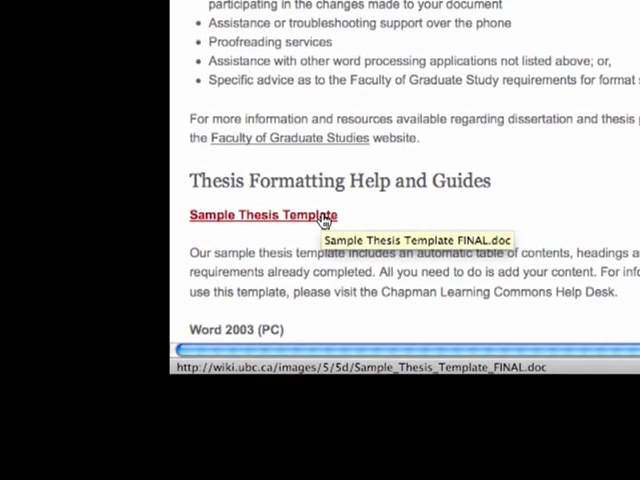
pyautogui.click(264, 216)
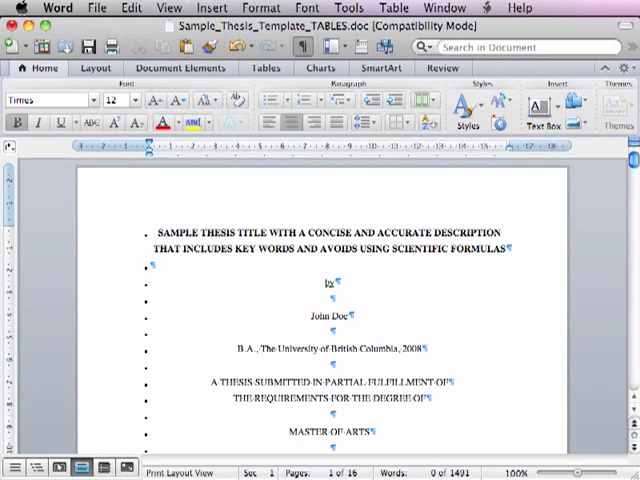
pyautogui.moveTo(208, 80)
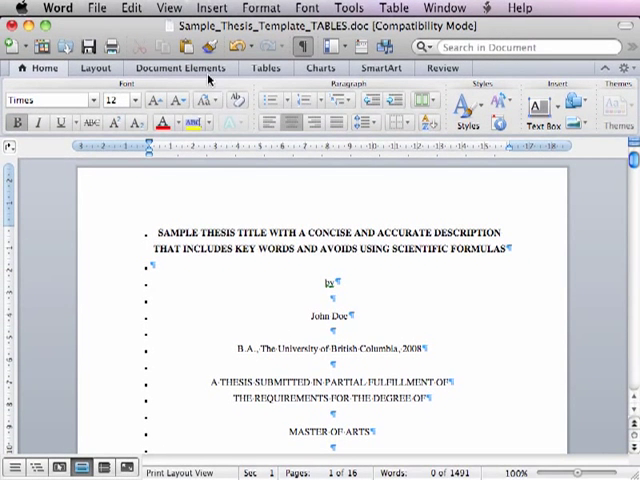
# Step: Bring up the View menu with Sample_Thesis_Template_TABLES.doc open at its title page
pyautogui.click(168, 8)
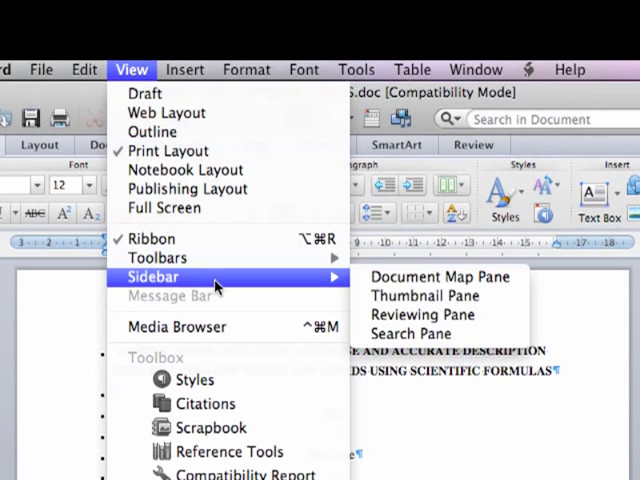
# Step: Show the Document Map Pane sidebar listing the thesis headings and chapters
pyautogui.click(428, 276)
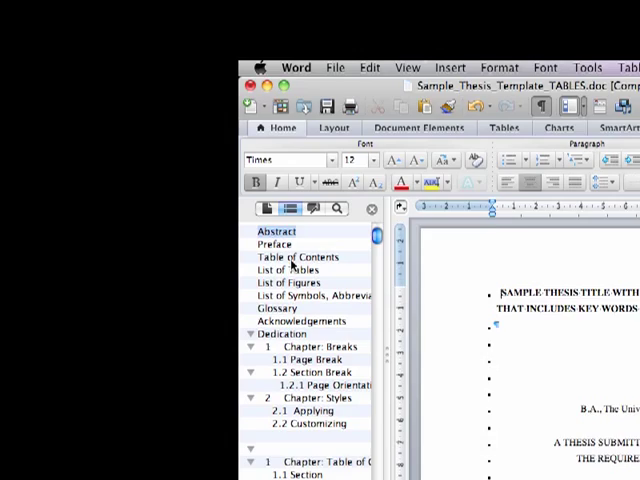
# Step: Jump to the Table of Contents section via the document map
pyautogui.click(298, 256)
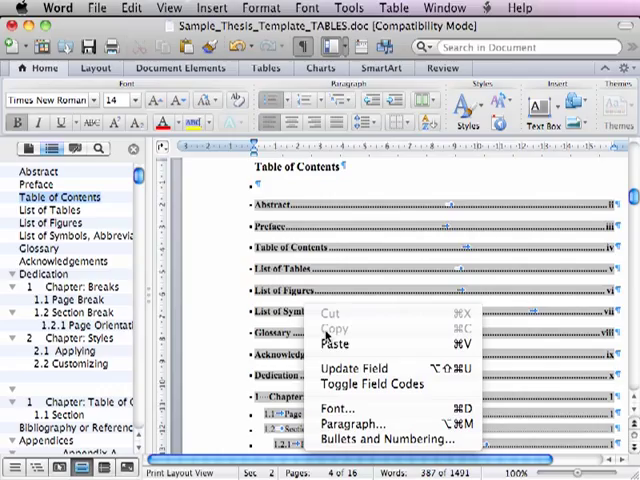
# Step: Update the table of contents field with 'Update entire table' and confirm
pyautogui.click(354, 368)
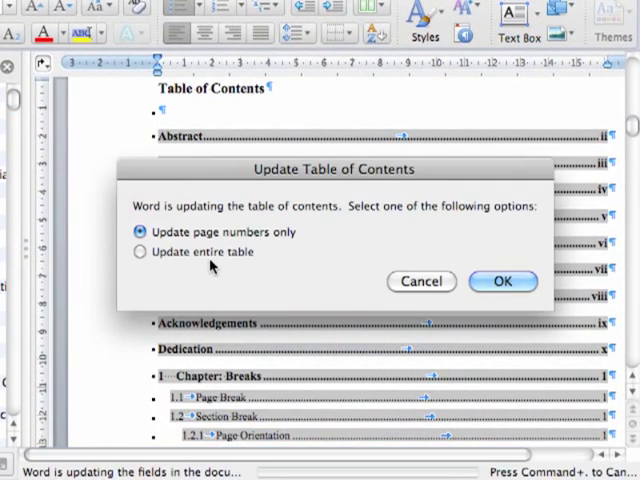
pyautogui.click(140, 252)
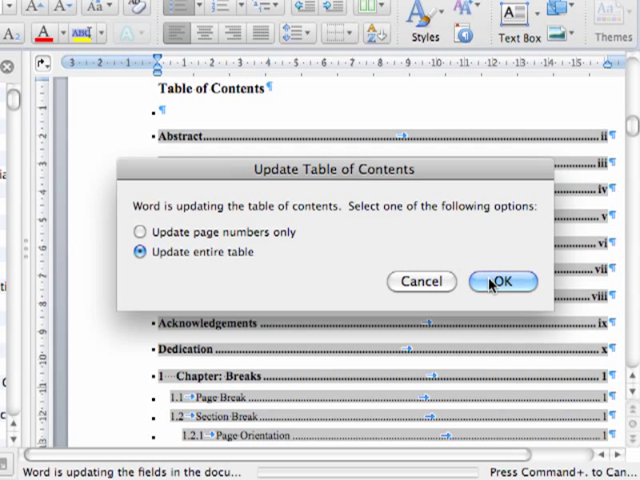
pyautogui.click(500, 280)
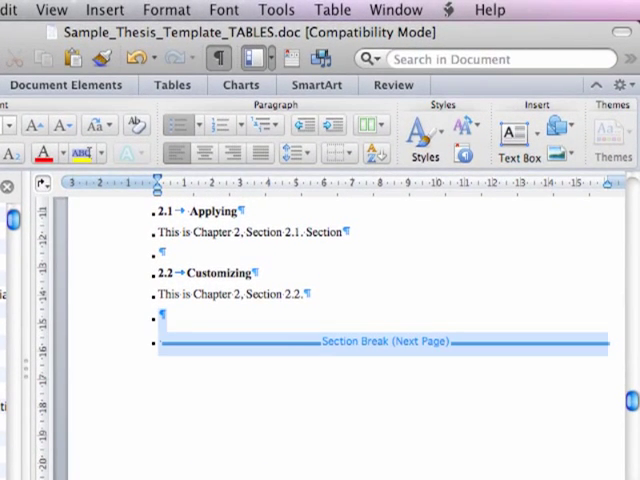
pyautogui.moveTo(362, 172)
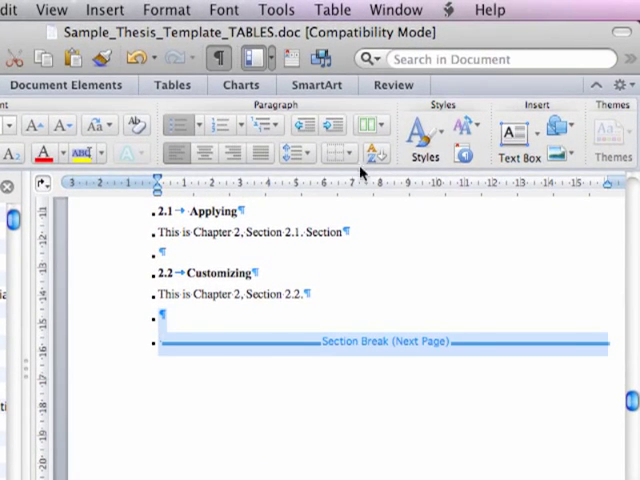